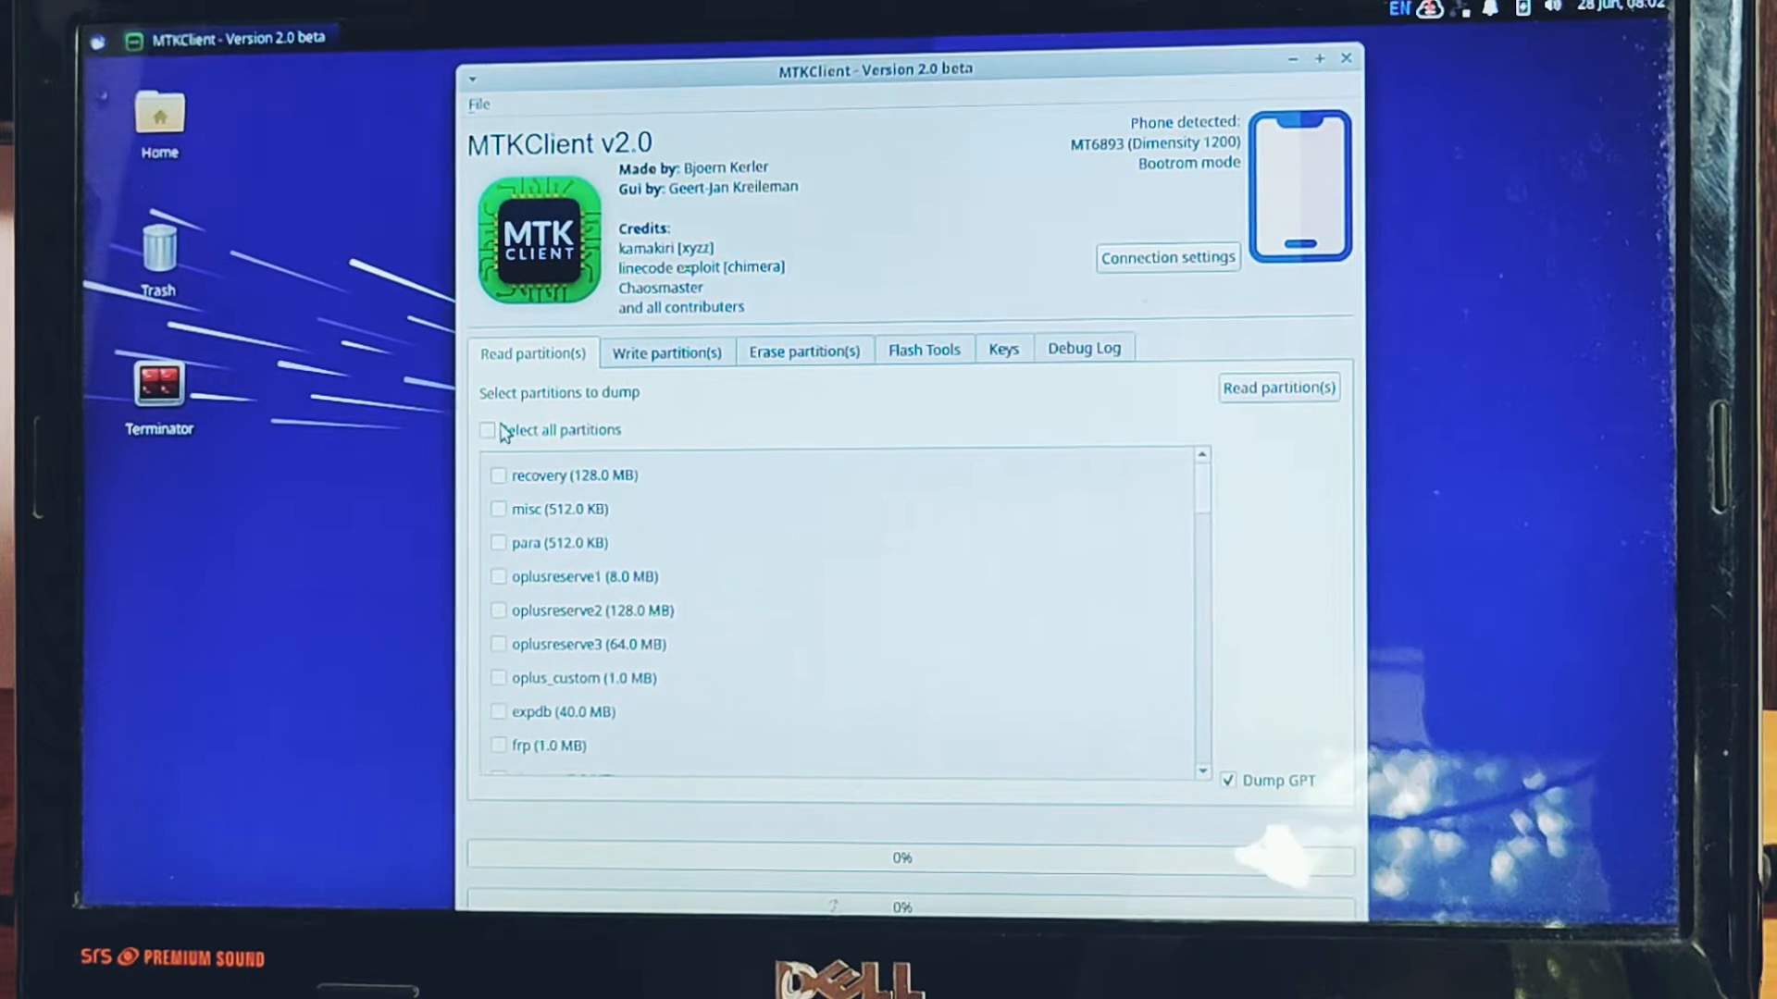
Step: Select all partitions for reading, then browse the Write, Erase, Keys and Debug Log tabs
{"action": "left_click", "coordinate": [487, 429]}
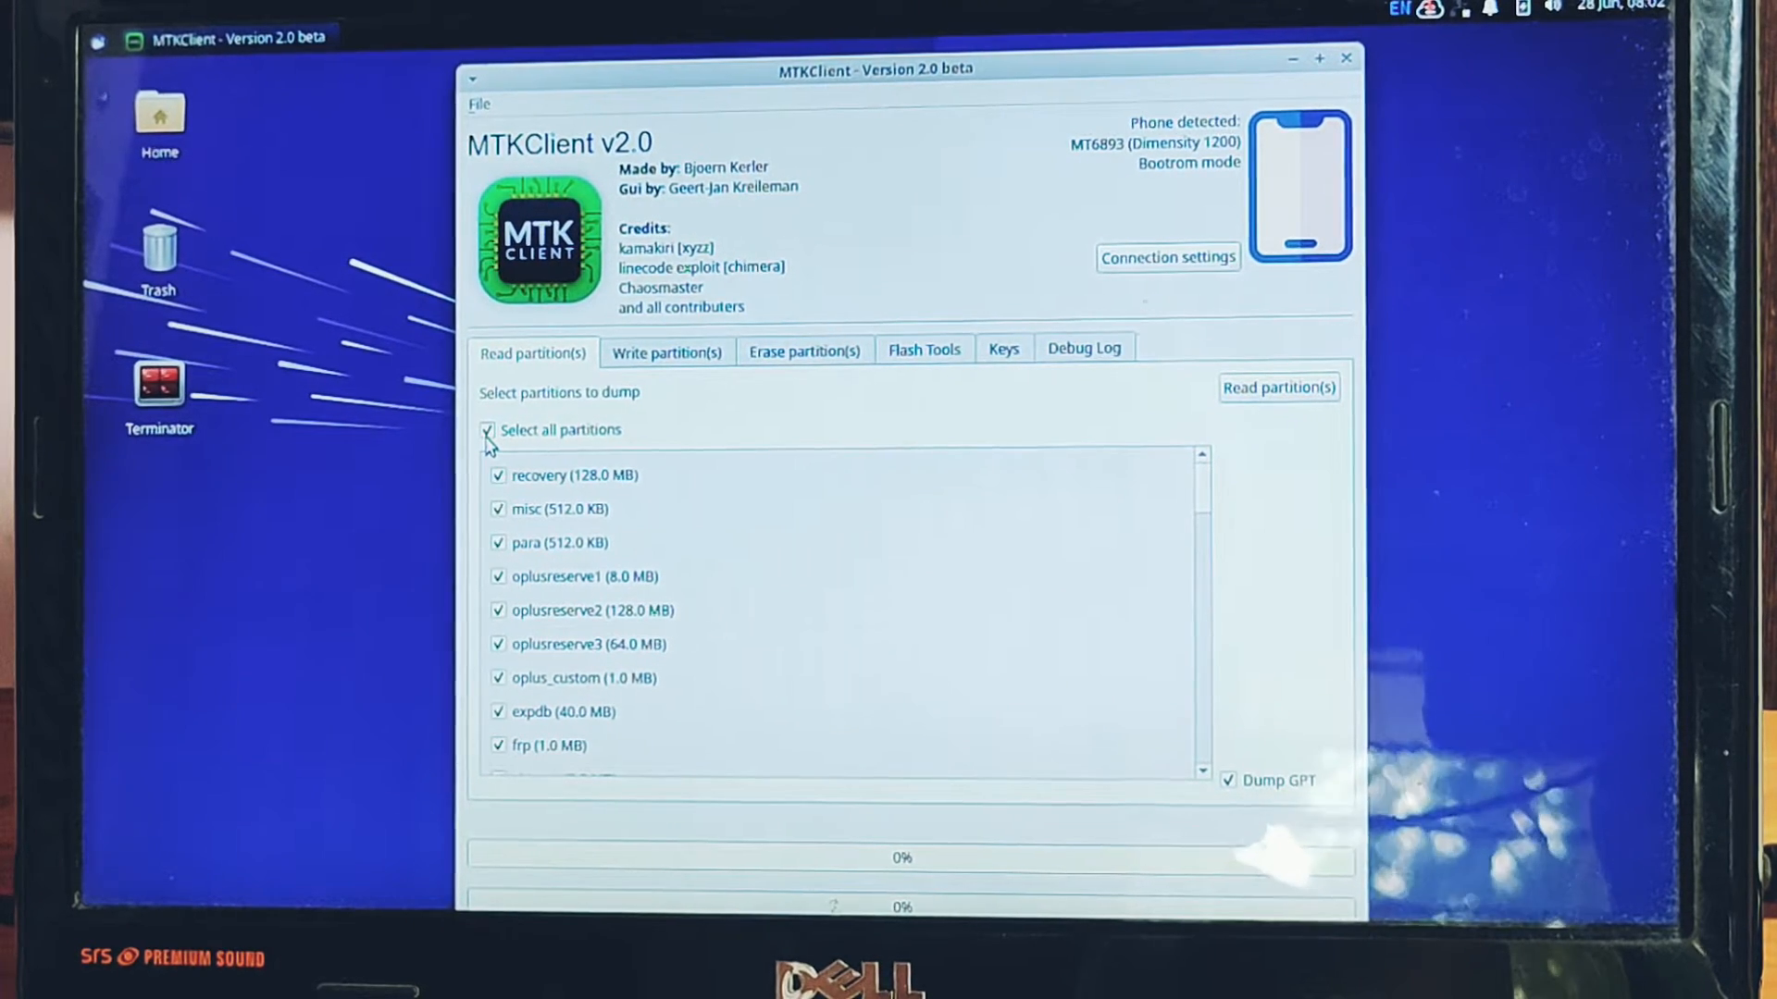
{"action": "left_click", "coordinate": [667, 353]}
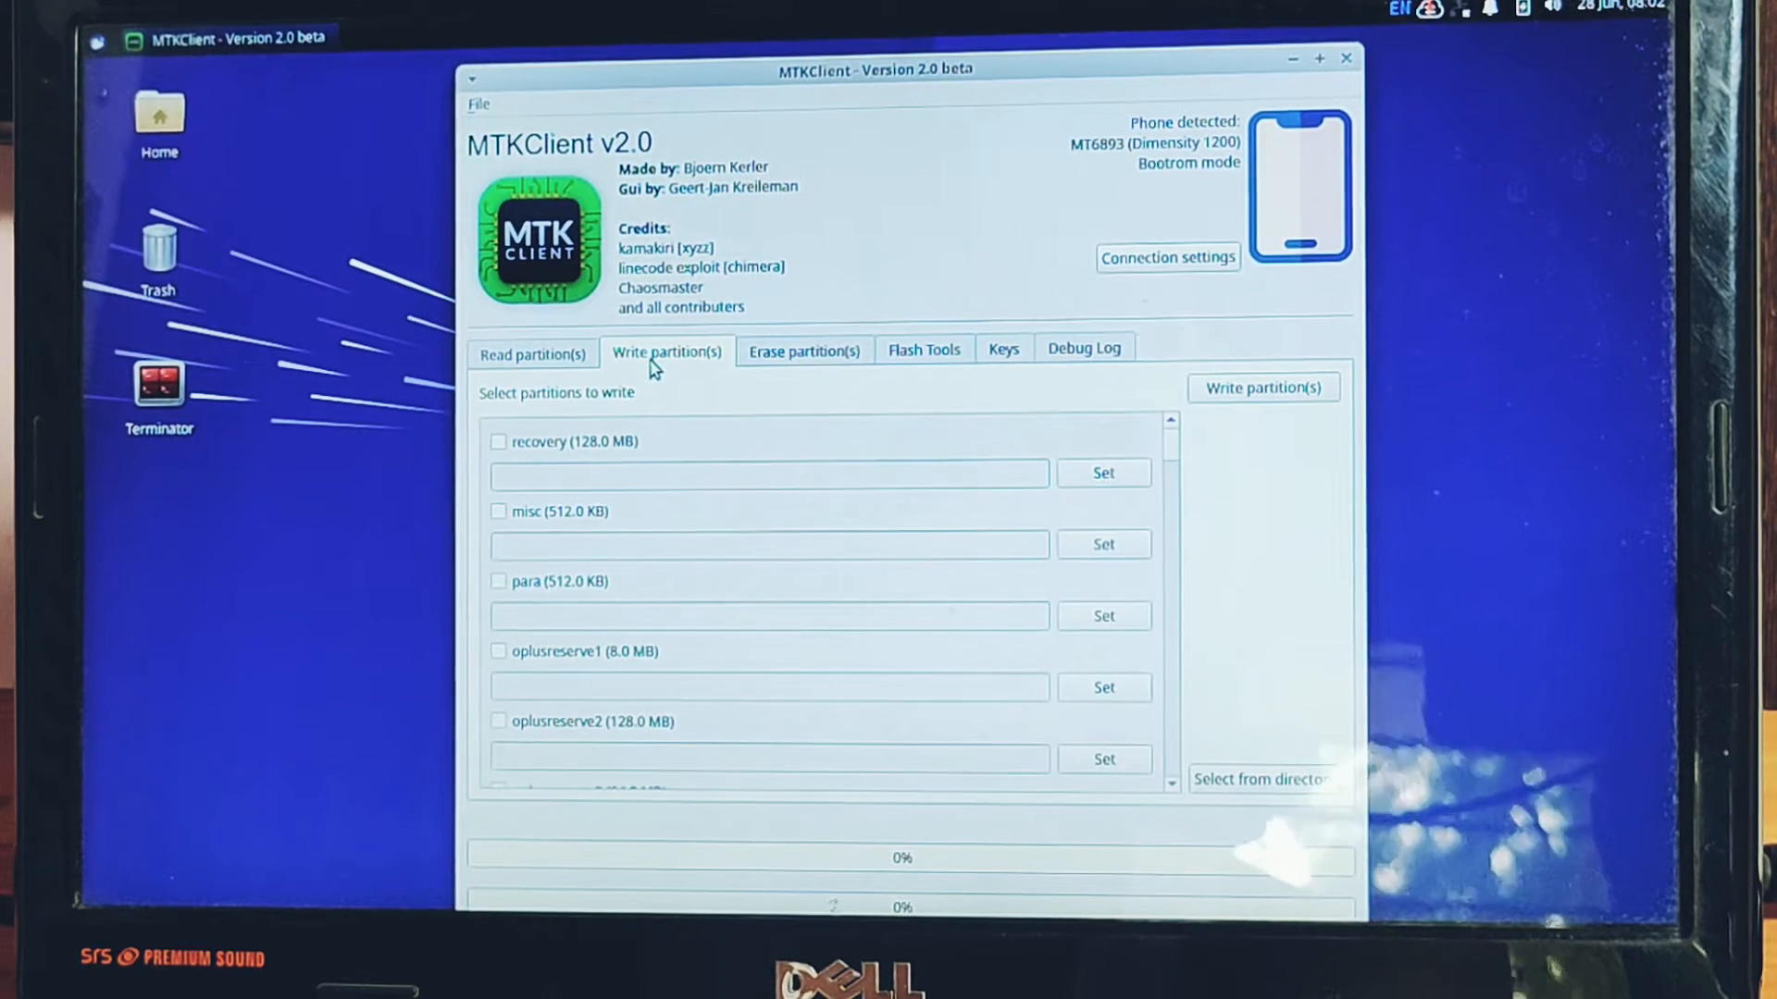
{"action": "left_click", "coordinate": [803, 349]}
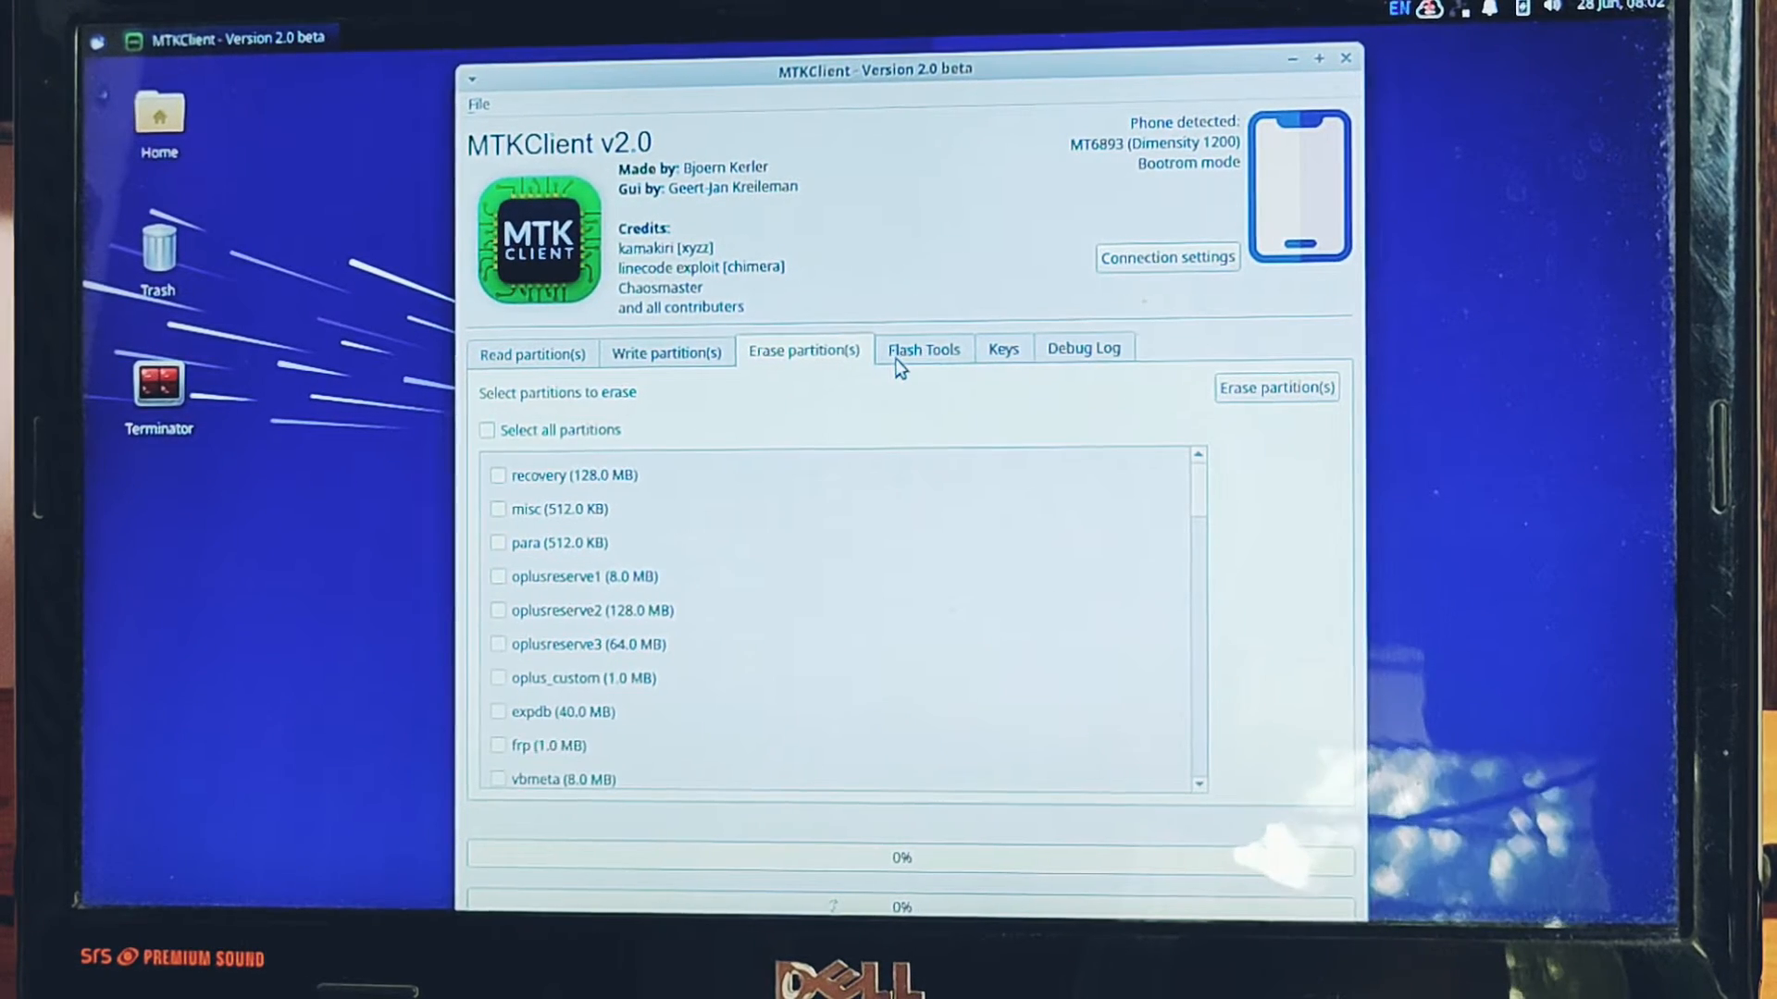
{"action": "left_click", "coordinate": [1001, 348]}
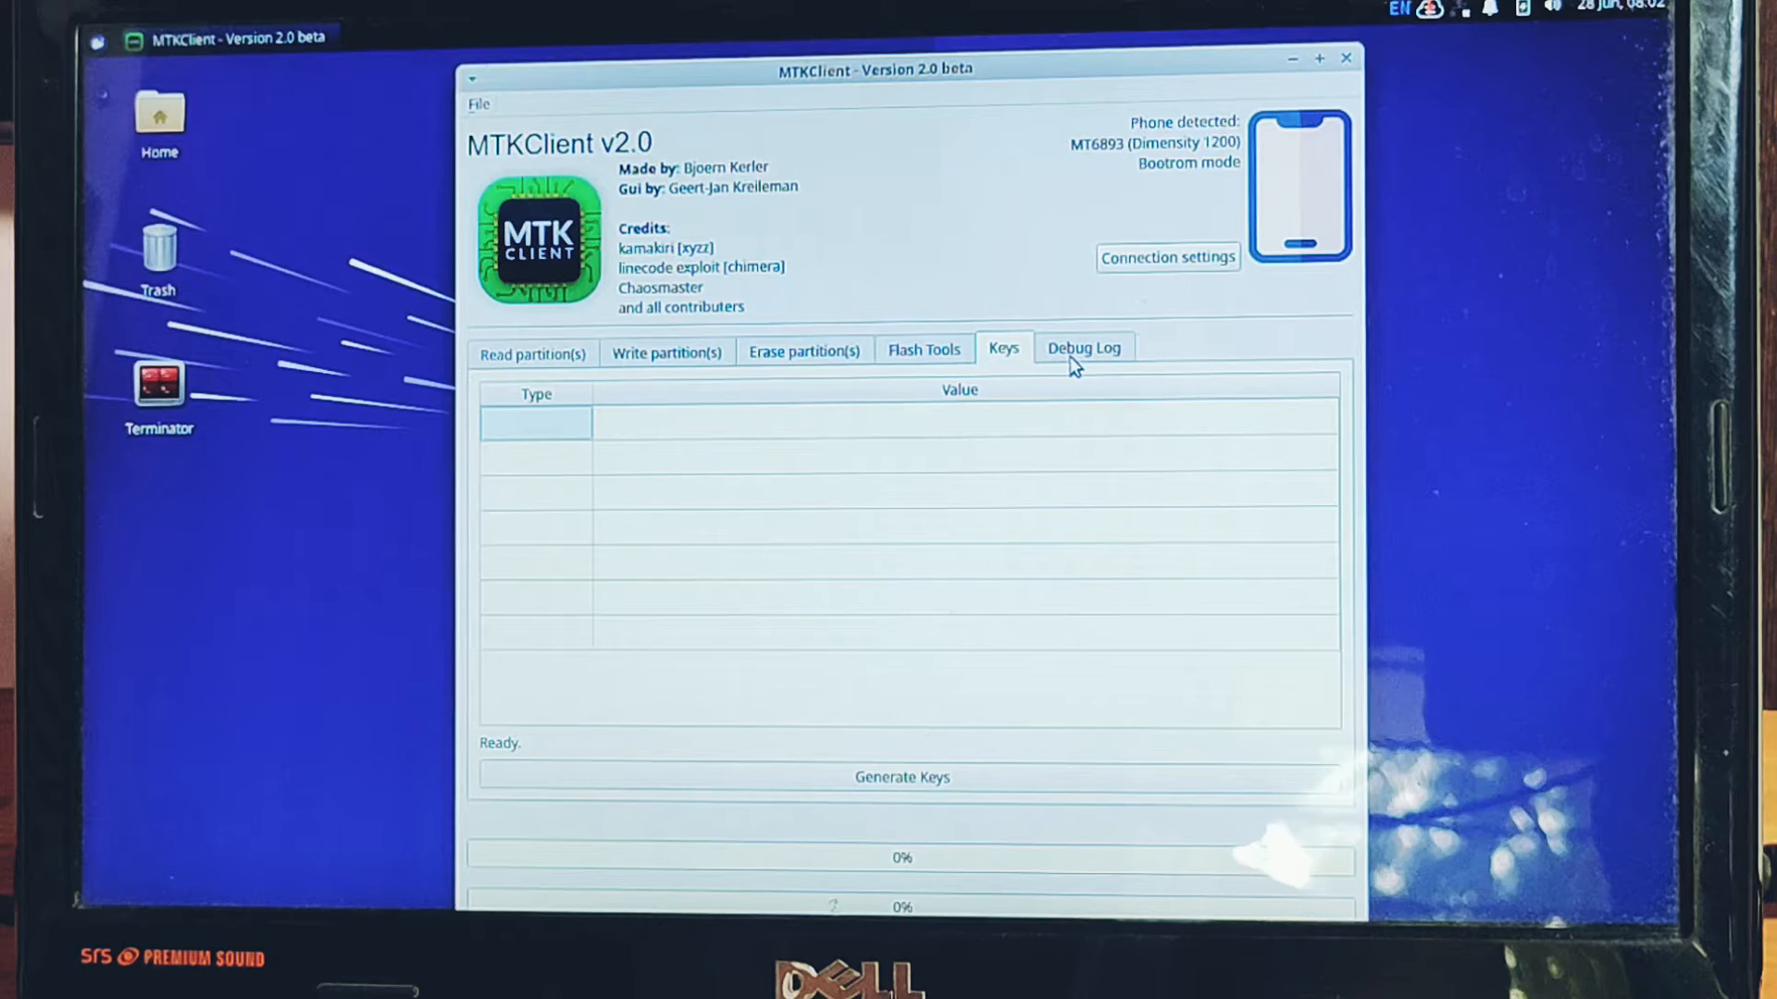
{"action": "left_click", "coordinate": [532, 353]}
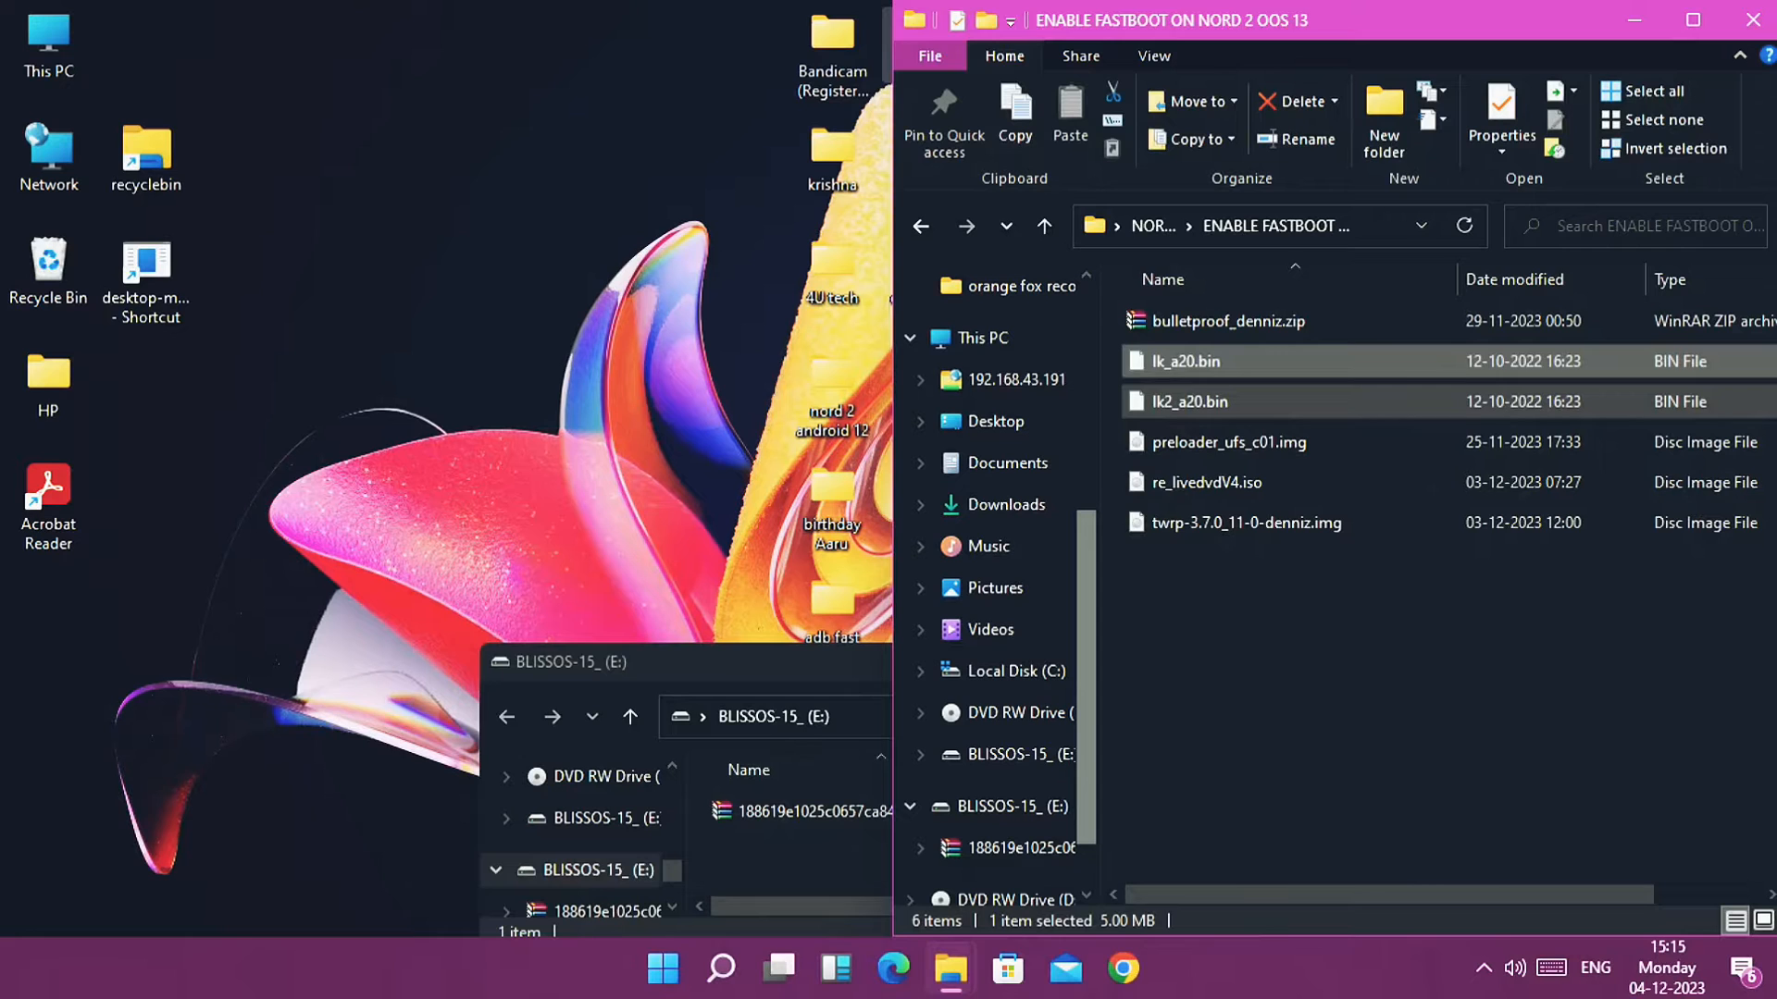
Step: Open the context menu for the selected lk_a20.bin and lk2_a20.bin files
{"action": "right_click", "coordinate": [1191, 400]}
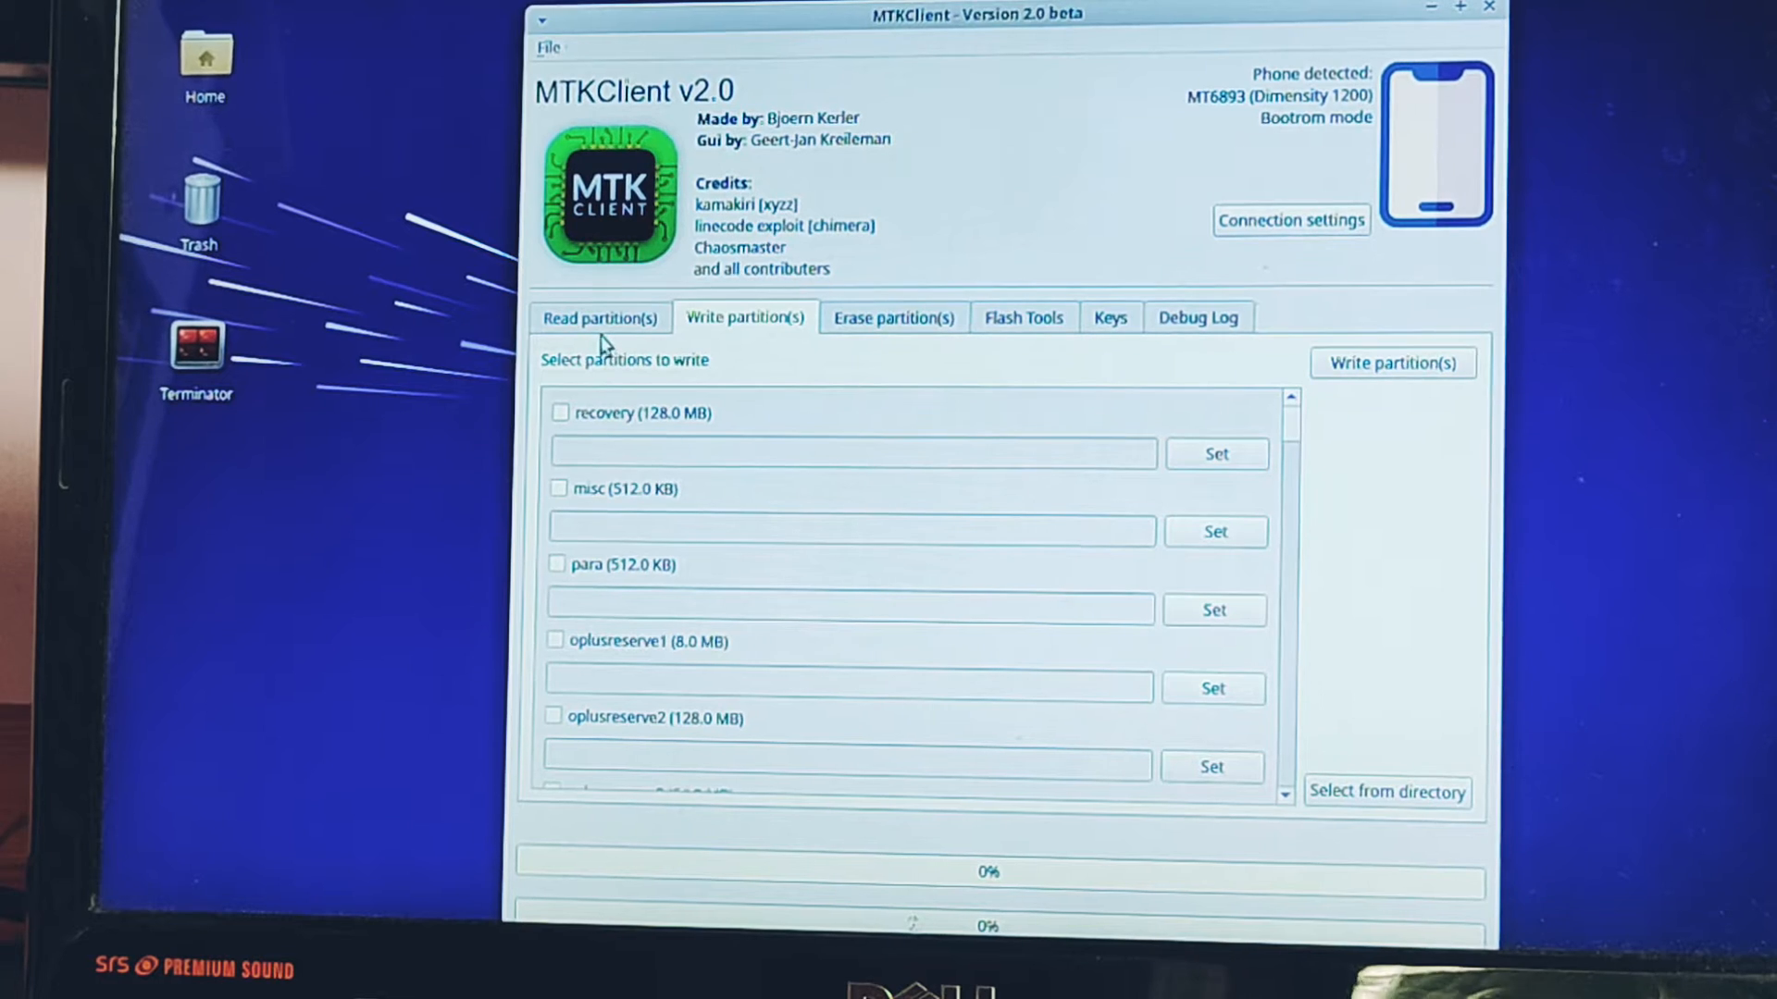
Step: Switch from Read partition(s) back to Write partition(s) to reach lk and lk2
{"action": "left_click", "coordinate": [600, 318]}
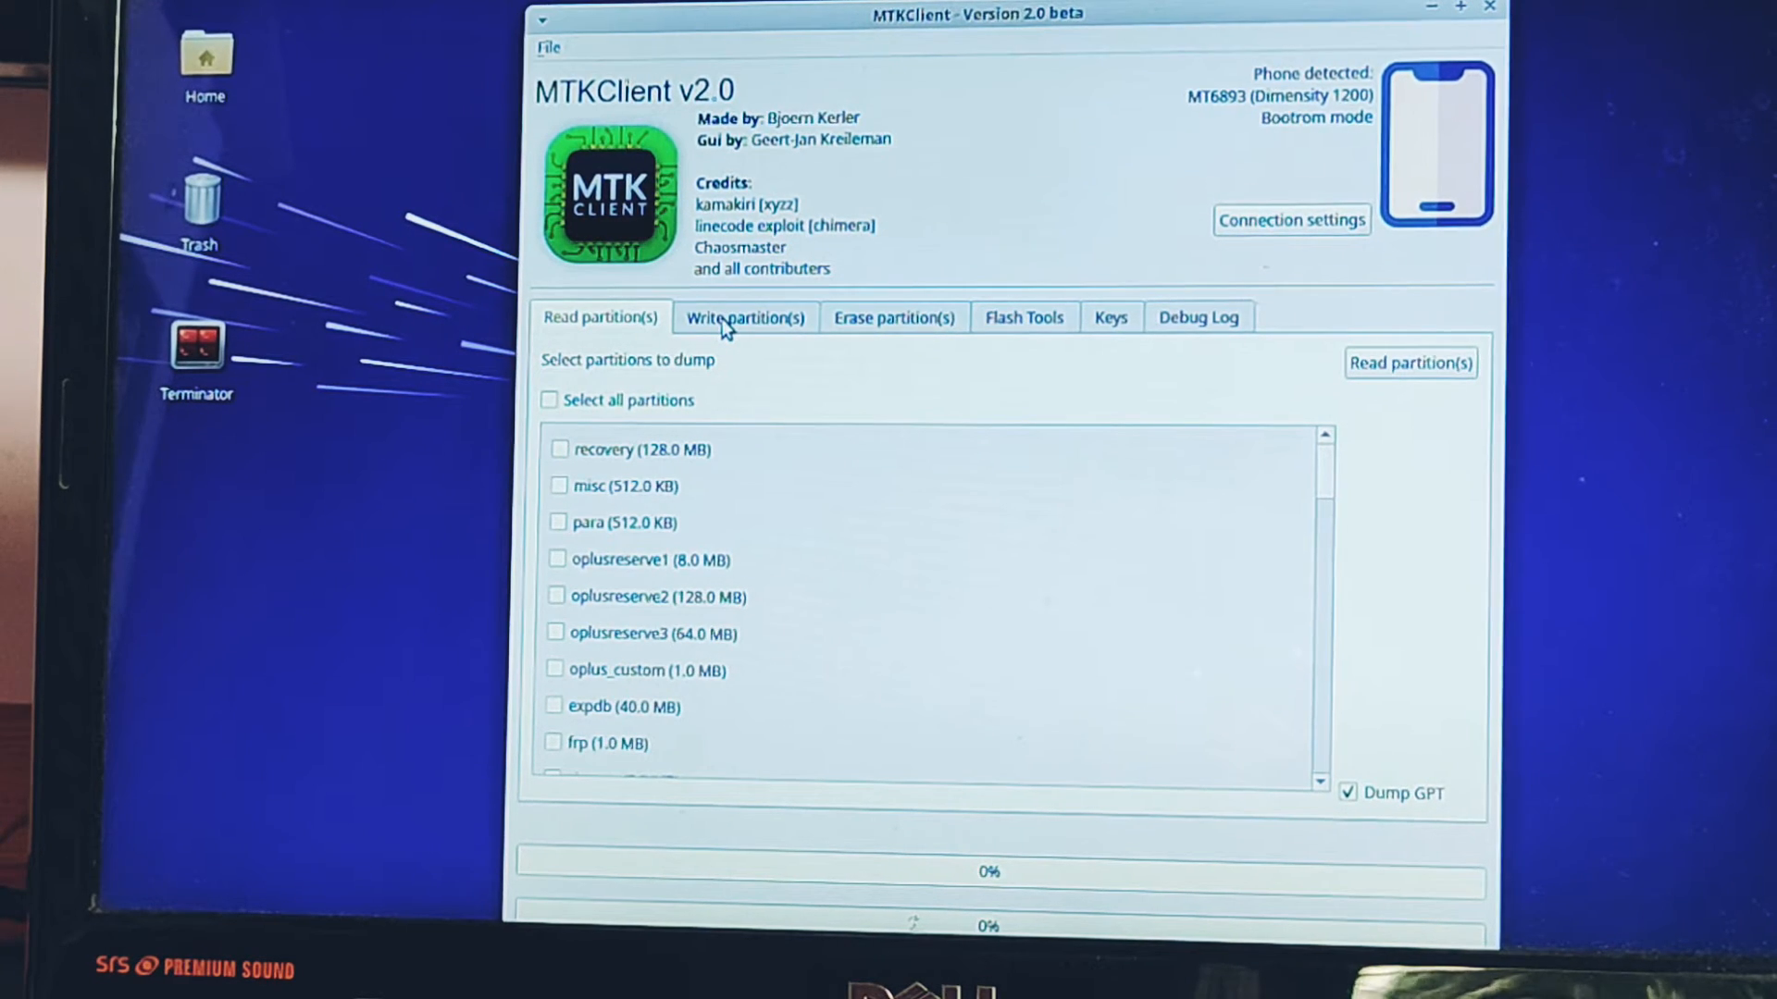
{"action": "left_click", "coordinate": [744, 318]}
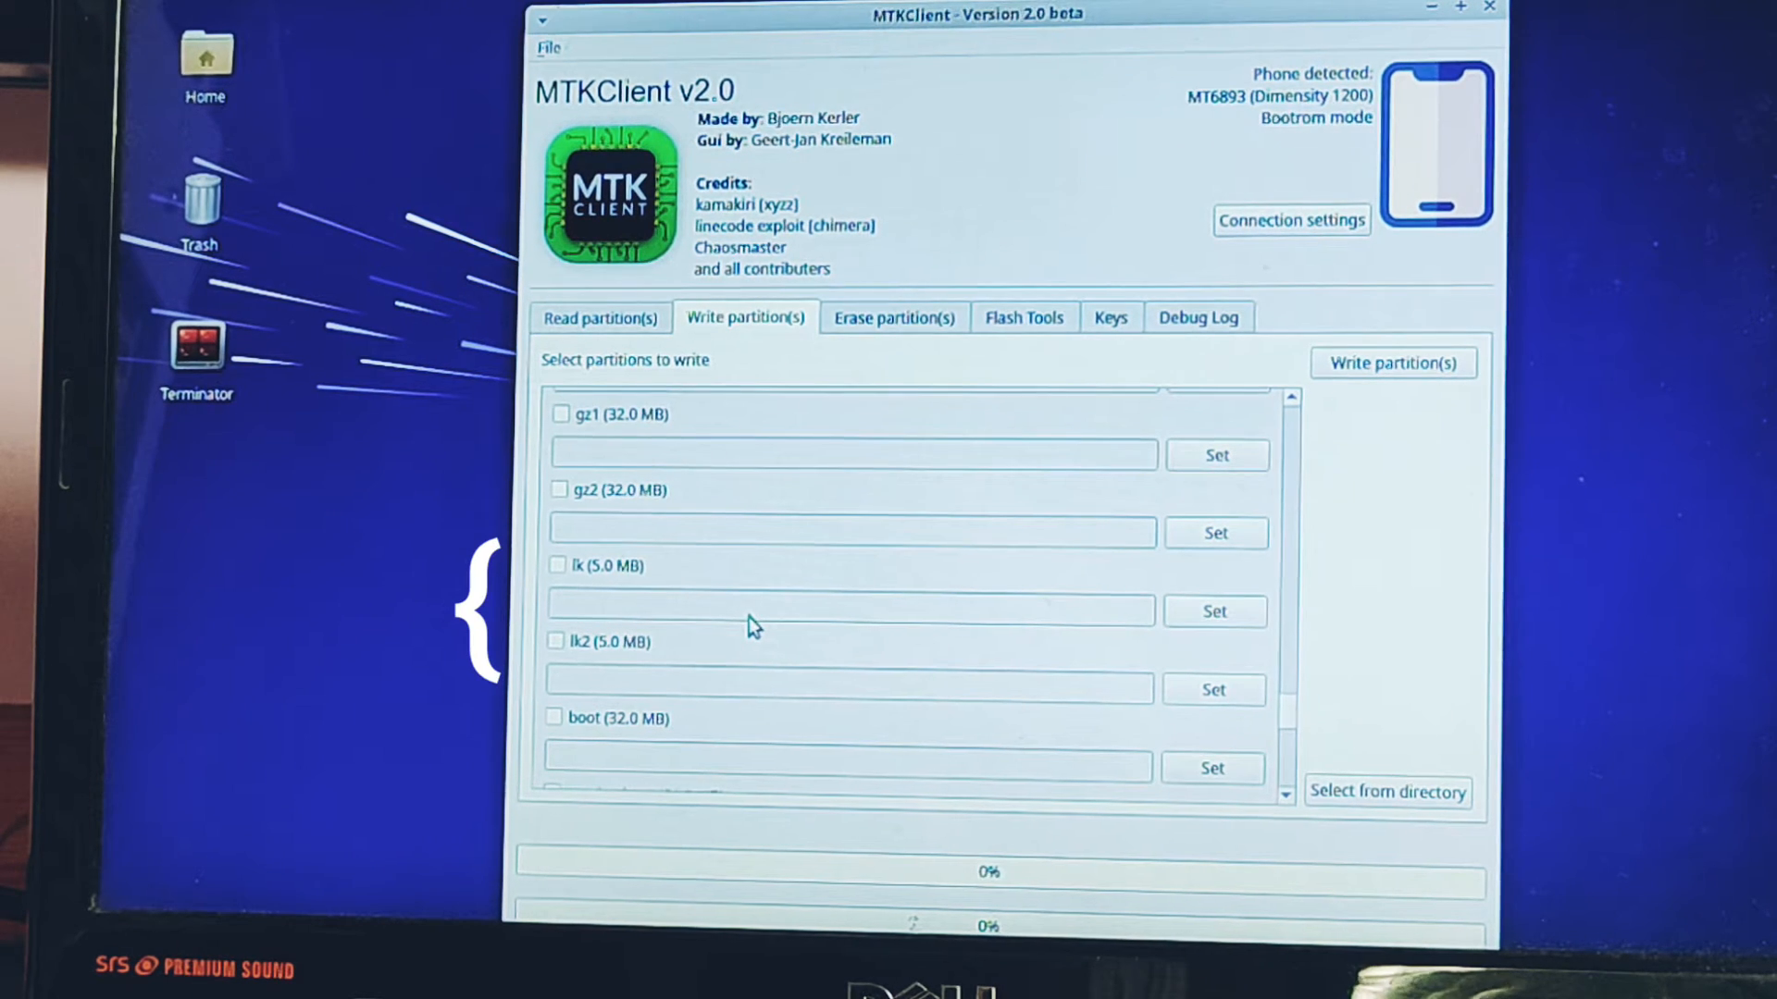
{"action": "mouse_move", "coordinate": [601, 585]}
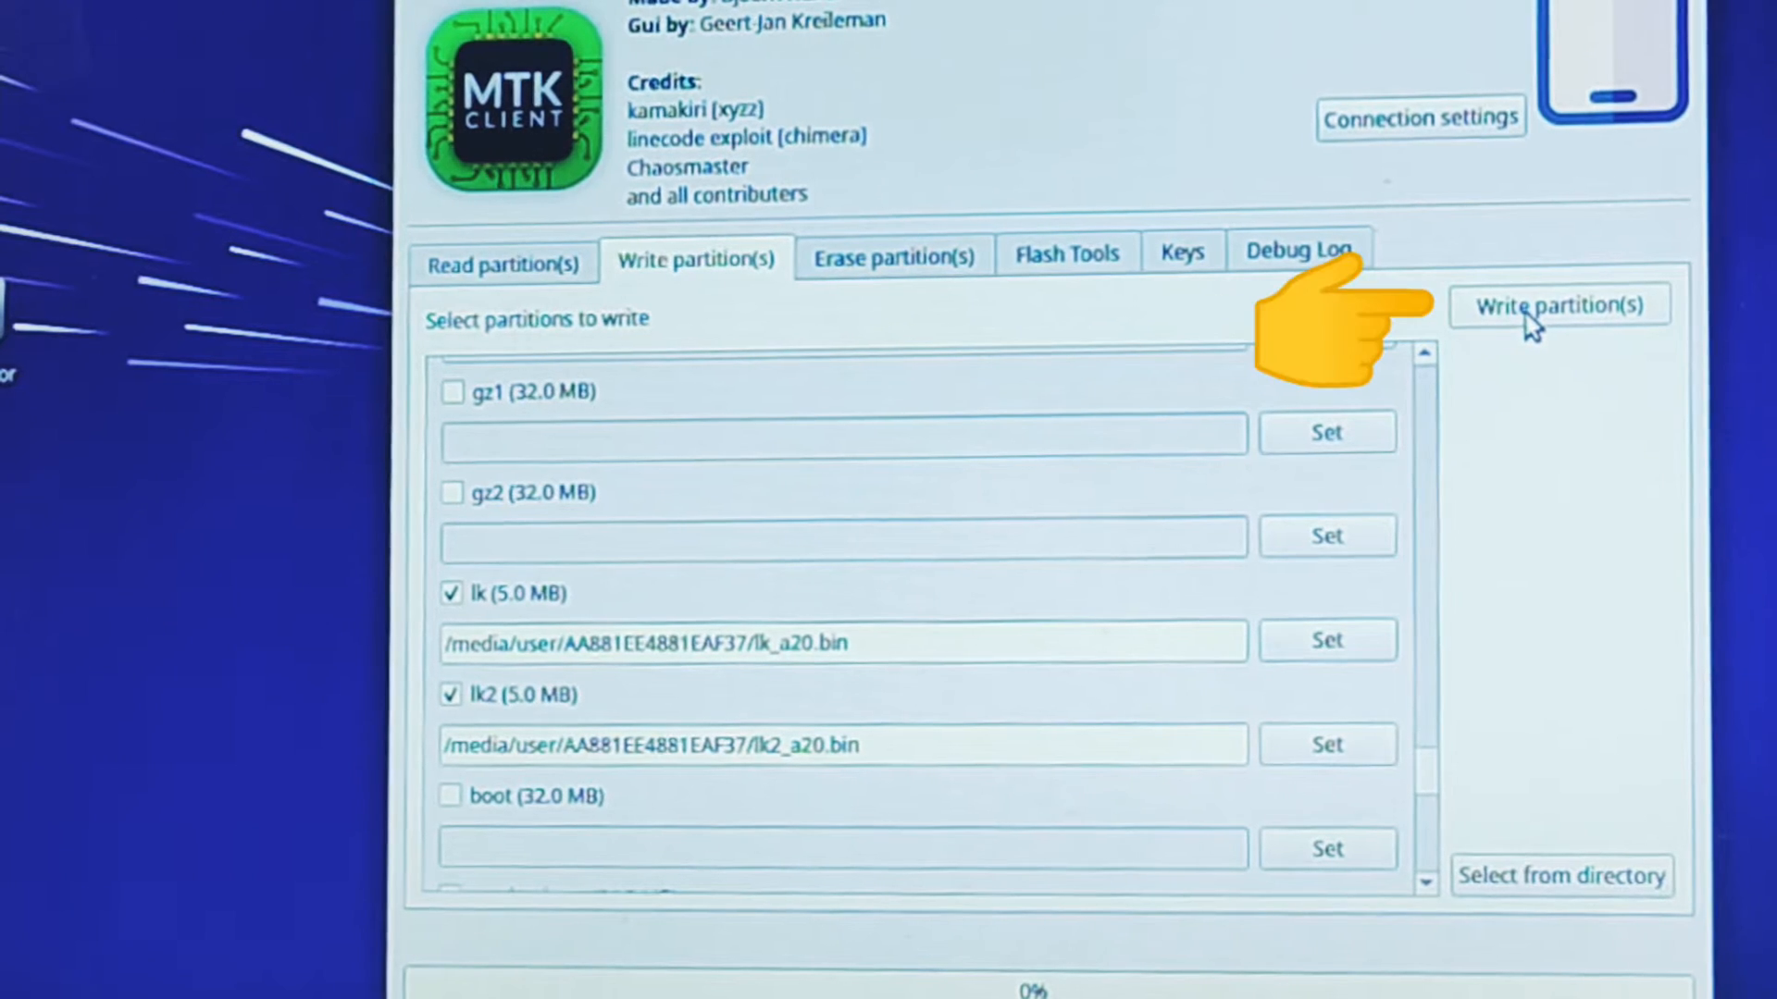
{"action": "left_click", "coordinate": [1556, 304]}
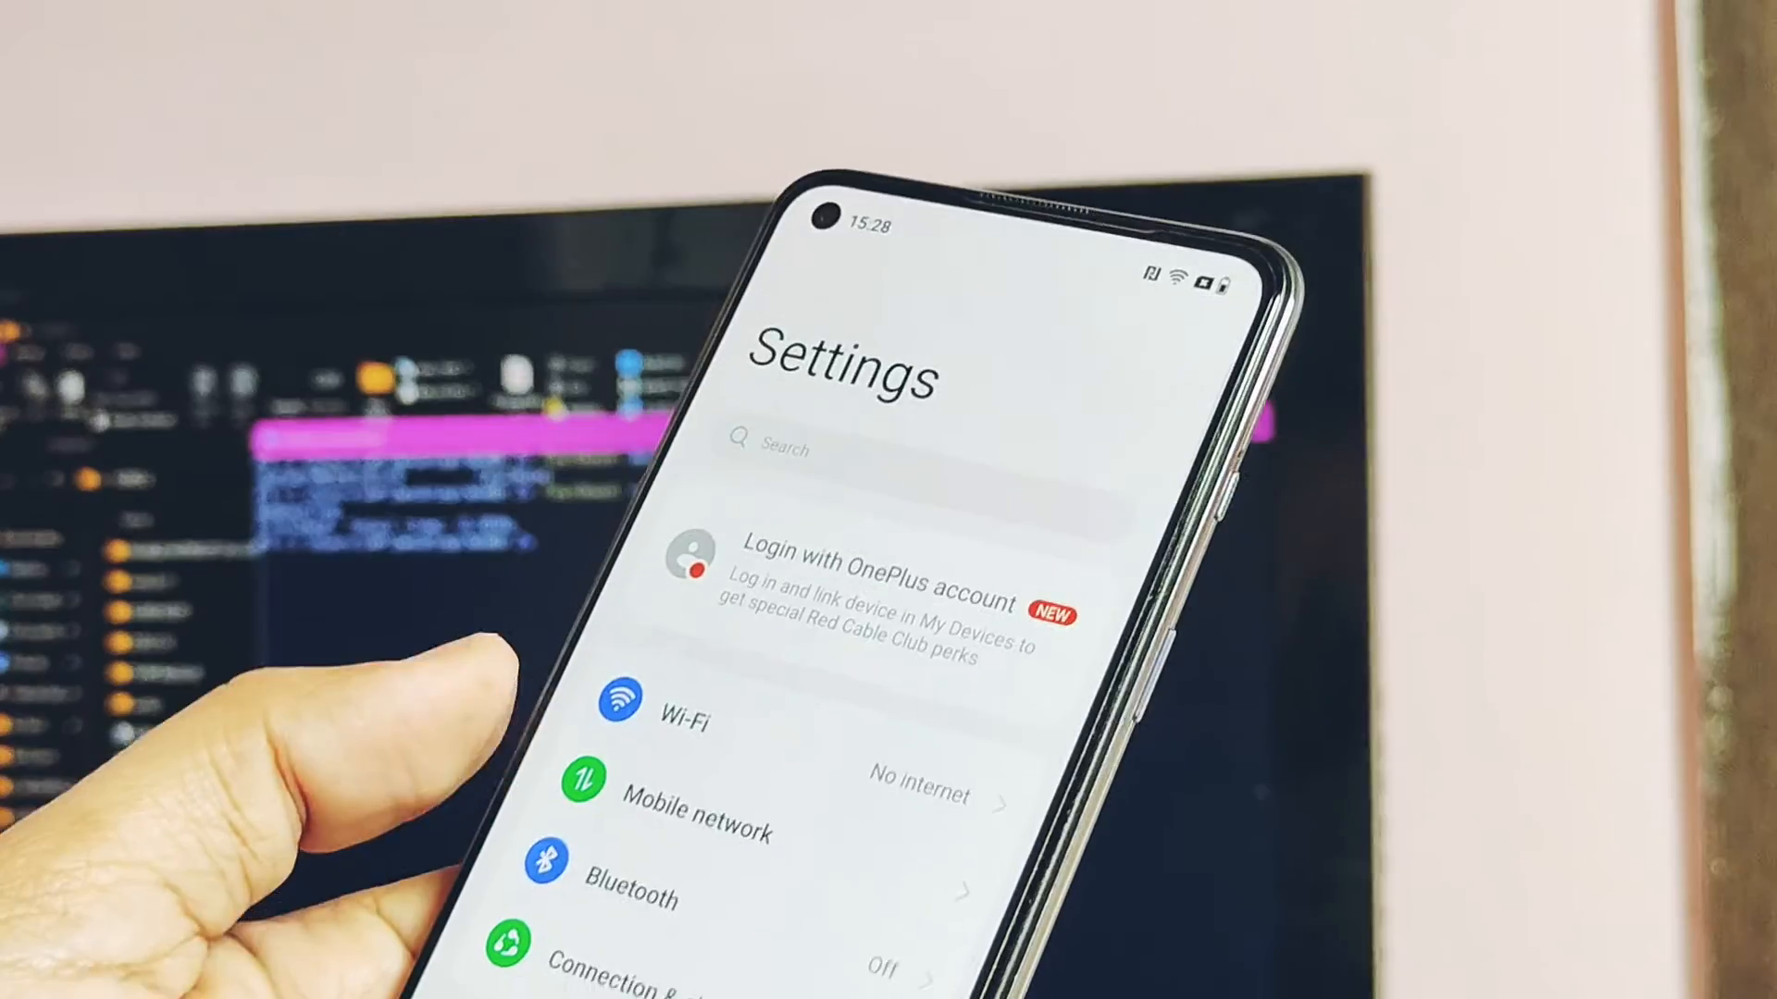
Step: View the Android version page showing Android 13 and the October 5, 2023 security update
{"action": "scroll", "scroll_direction": "down", "scroll_amount": 3}
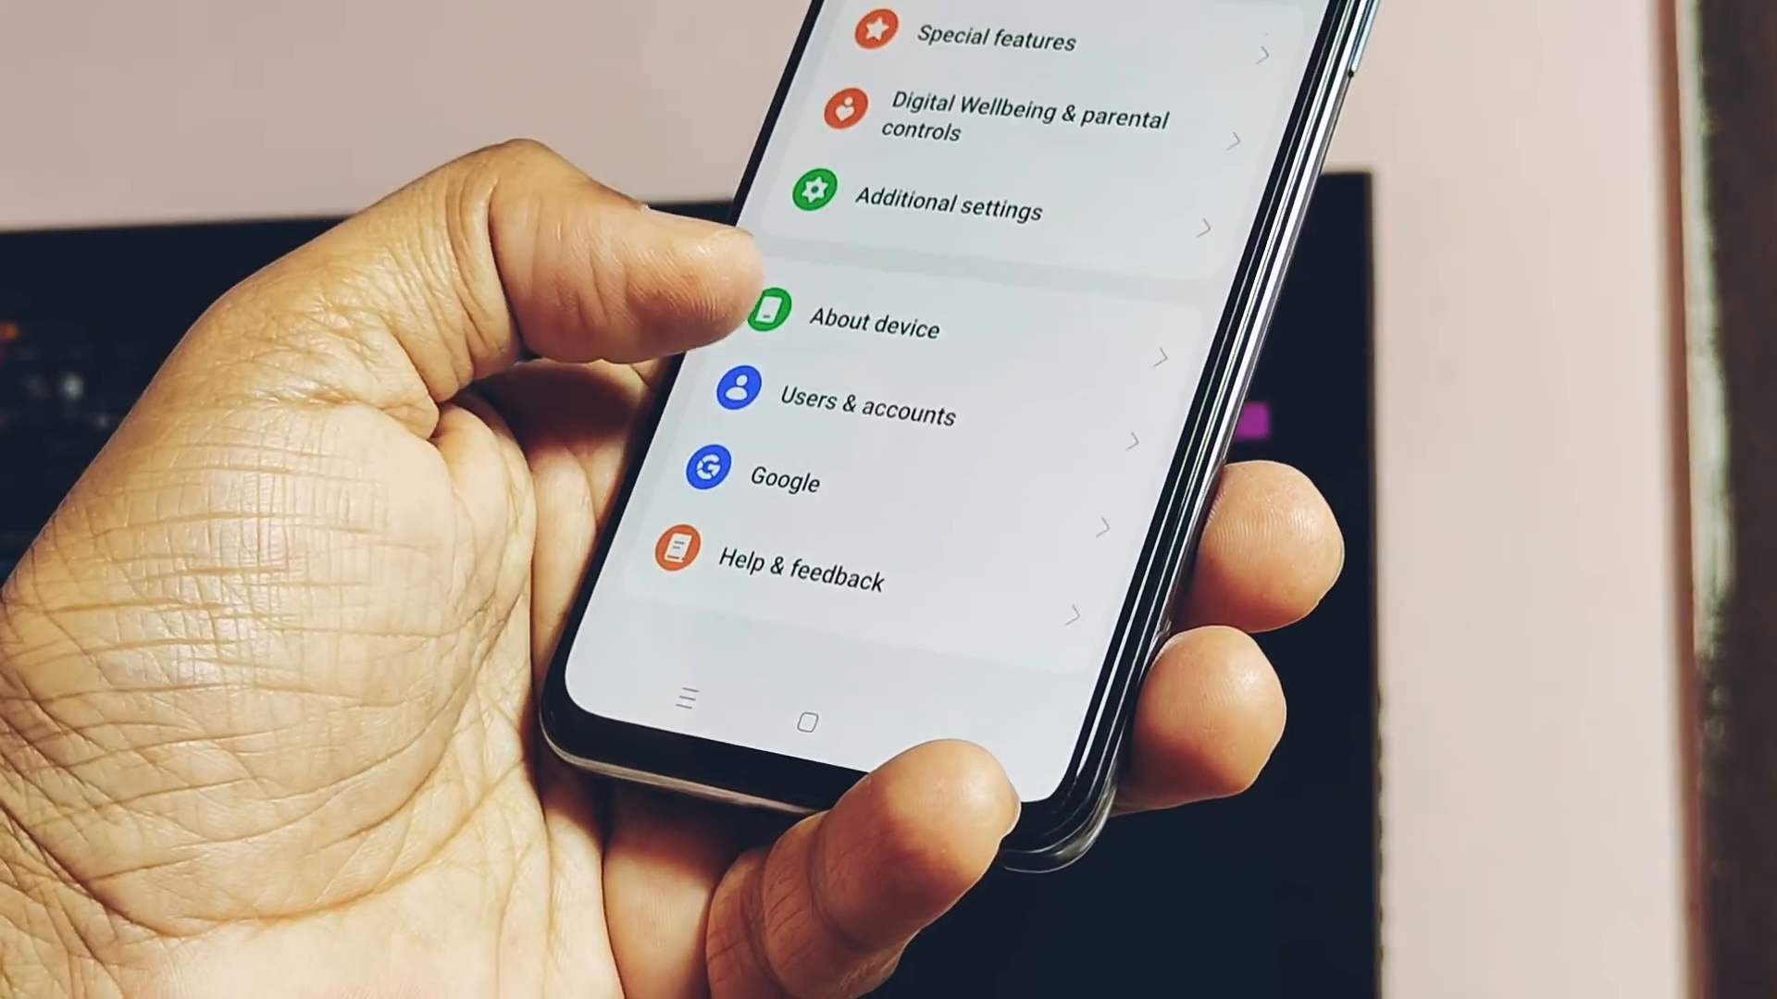
{"action": "left_click", "coordinate": [877, 325]}
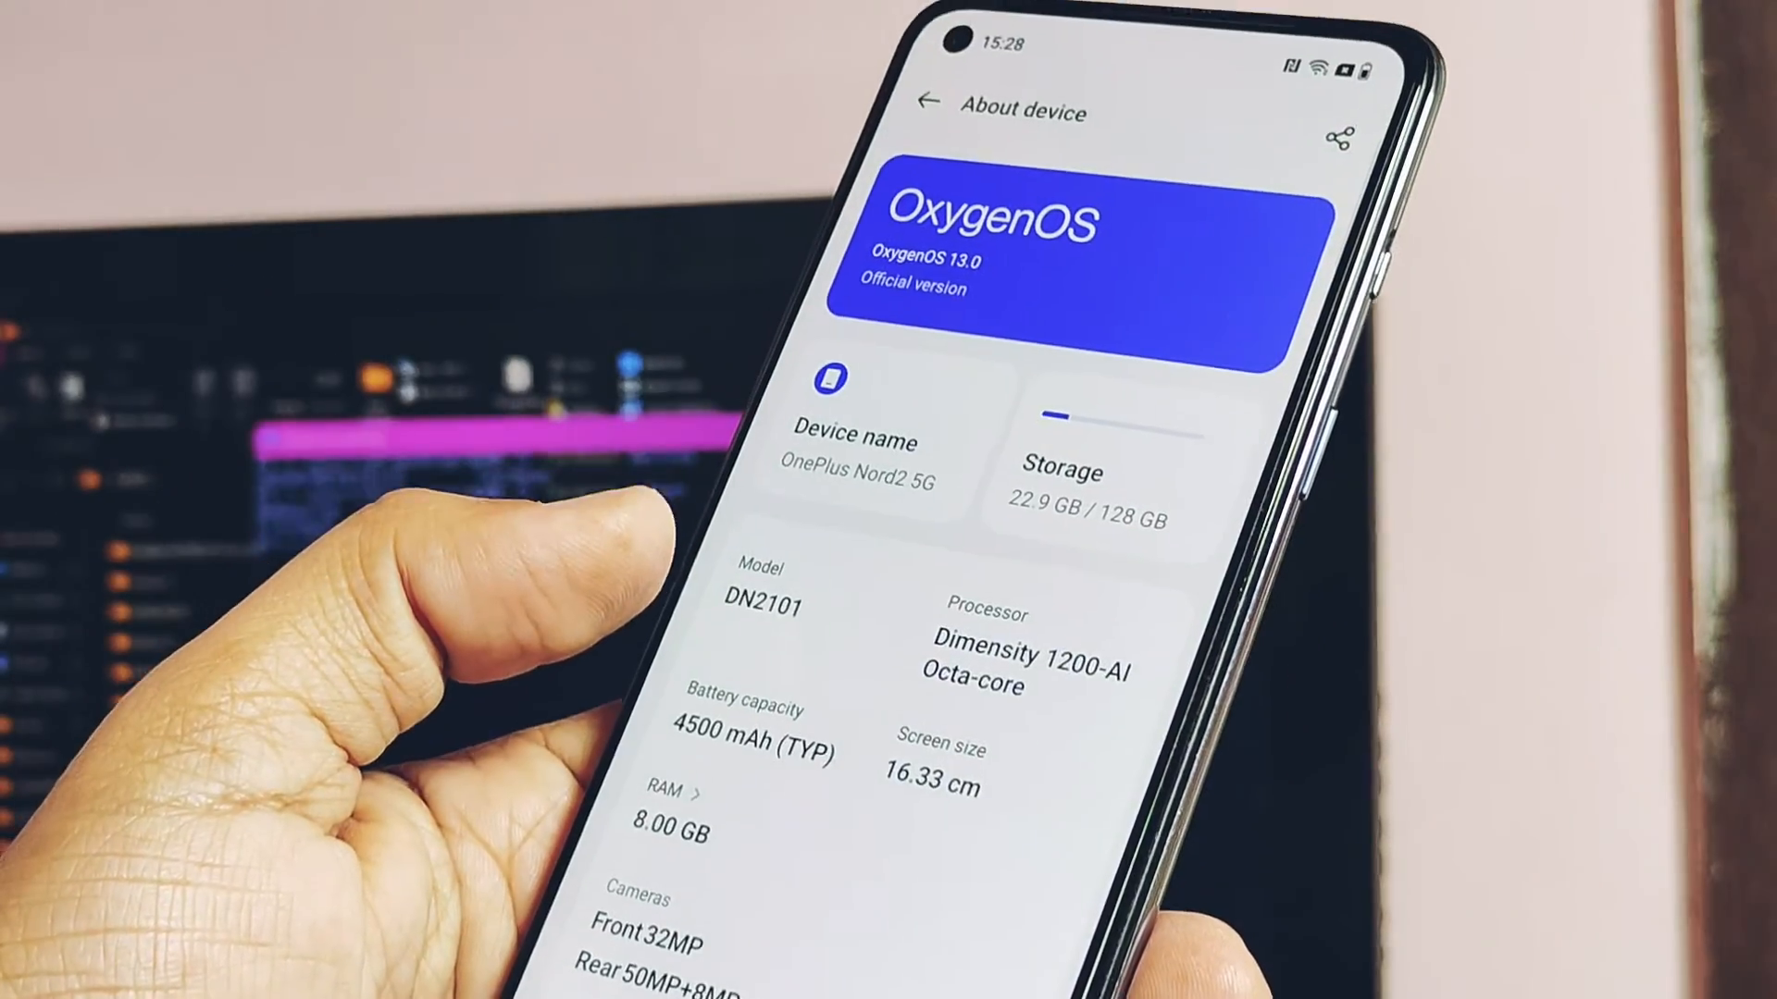
{"action": "scroll", "scroll_direction": "down", "scroll_amount": 3}
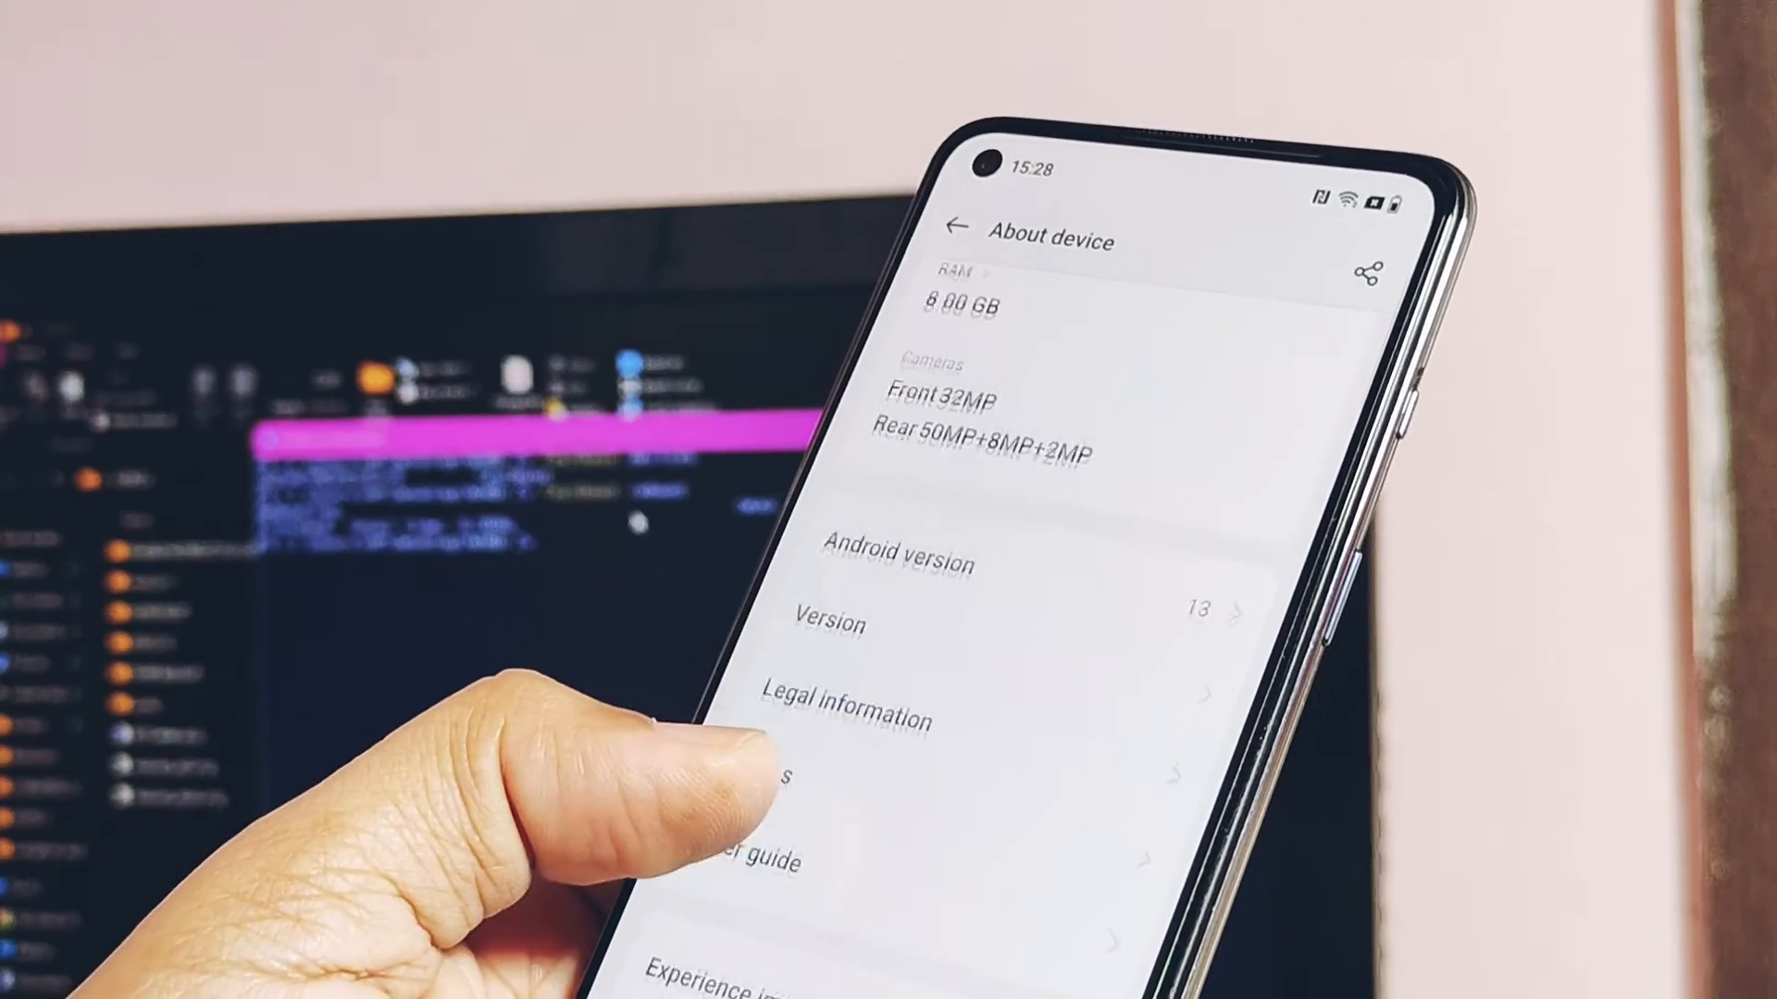
{"action": "left_click", "coordinate": [899, 564]}
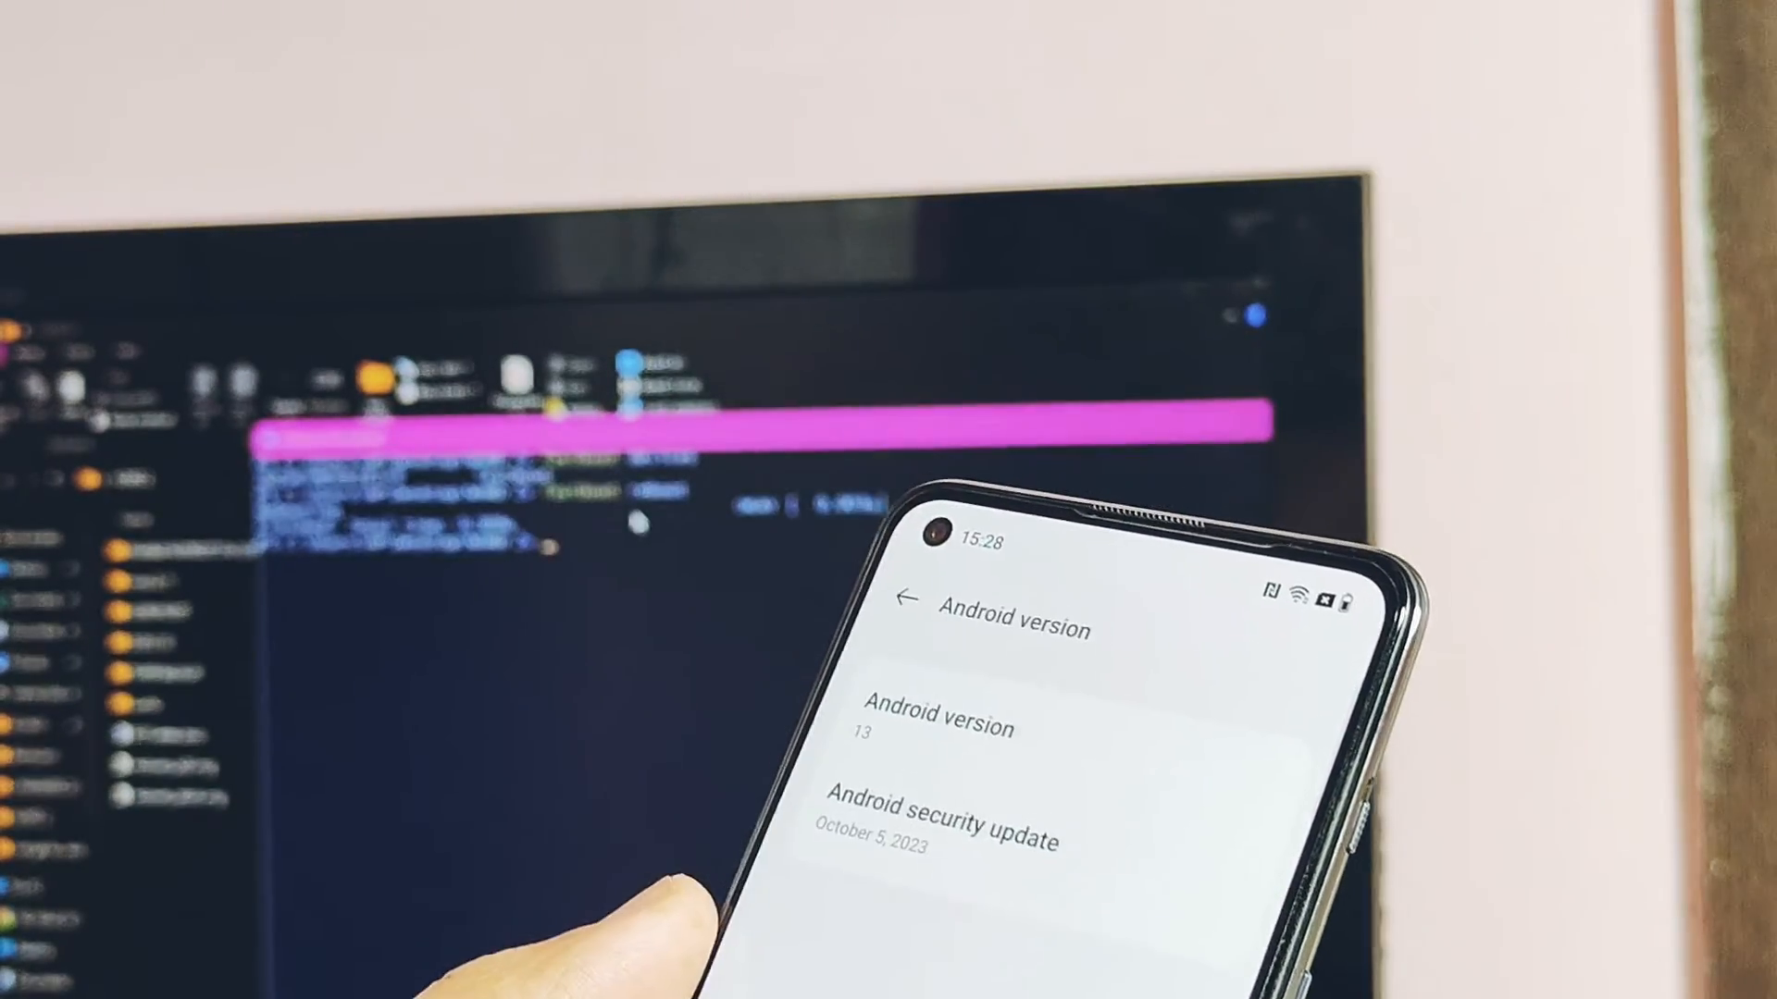